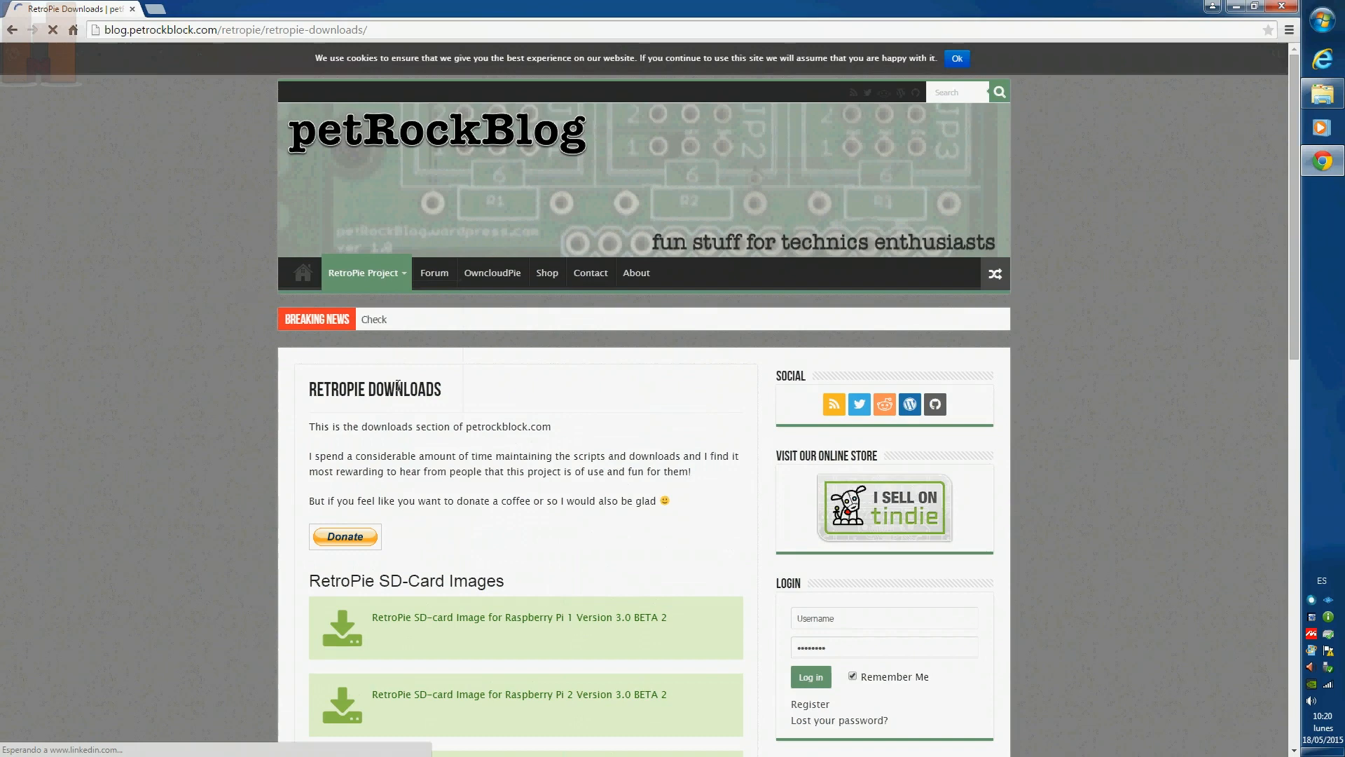
Start downloading the RetroPie SD-card image for Raspberry Pi 1 (v3.0 beta 2)
click(519, 617)
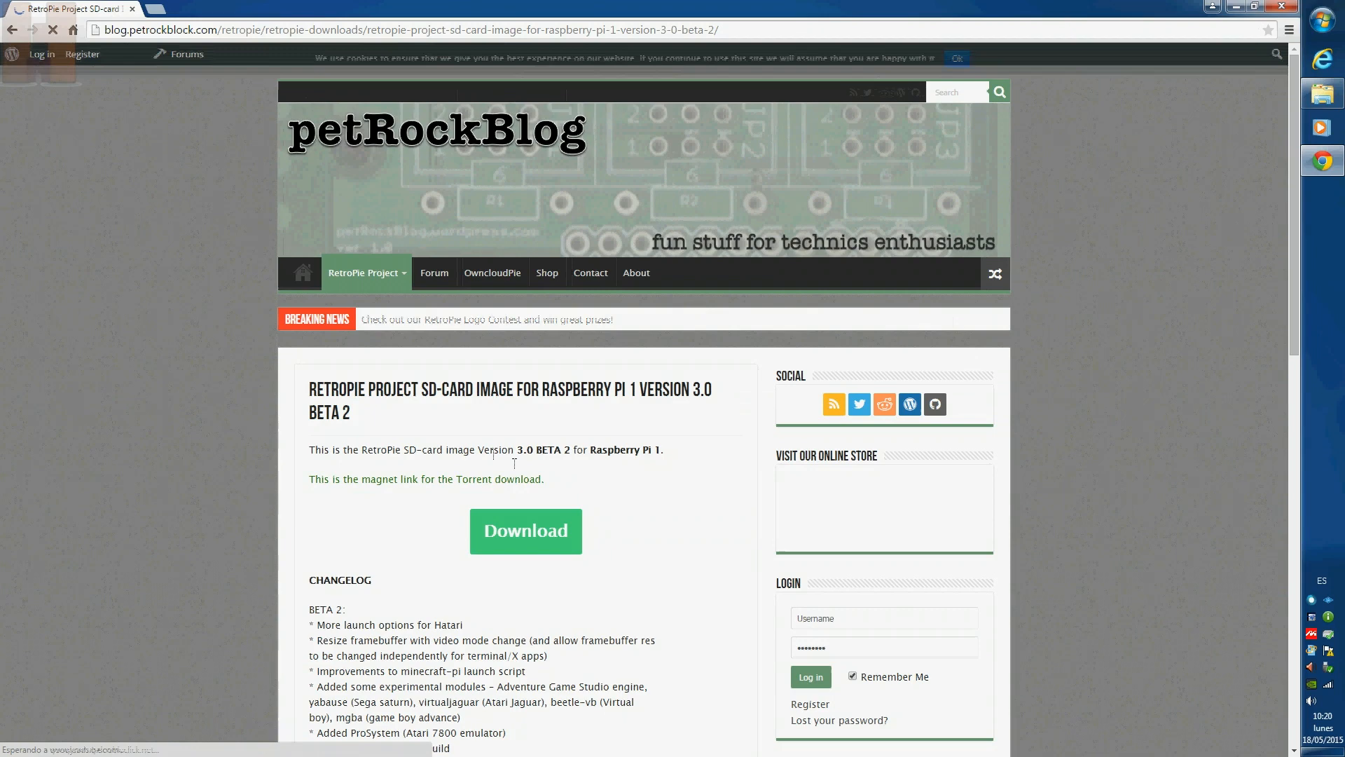
click(525, 529)
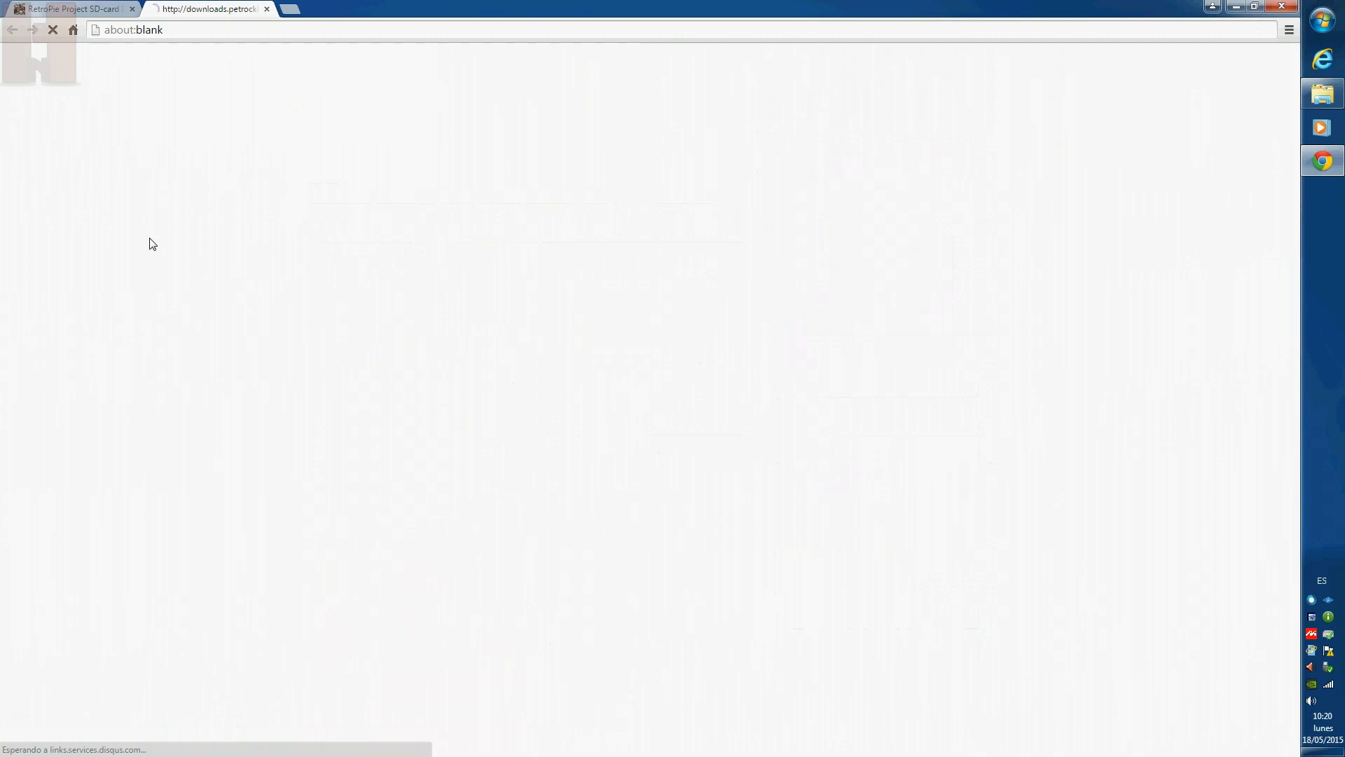
click(1322, 94)
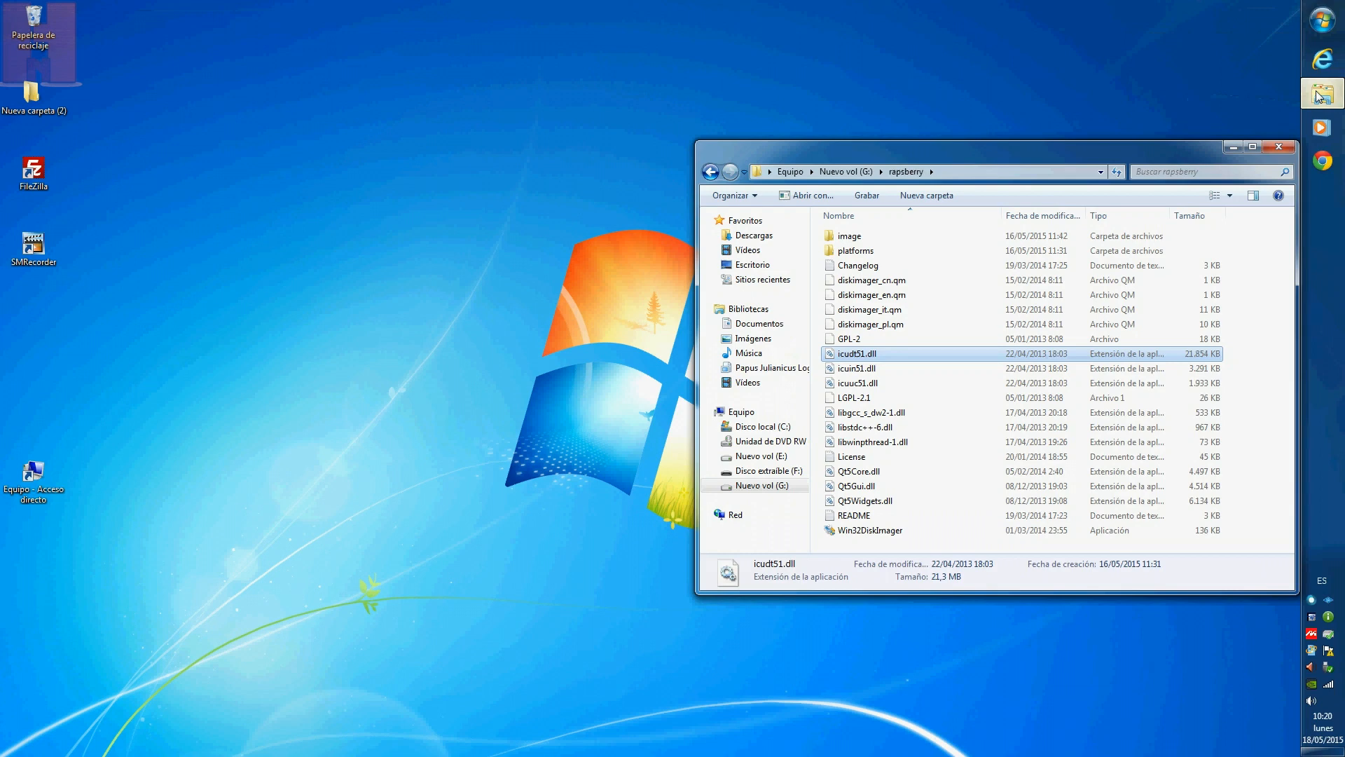
Launch Win32DiskImager and browse to the raspberry folder on Nuevo vol (G:) for the image
click(849, 235)
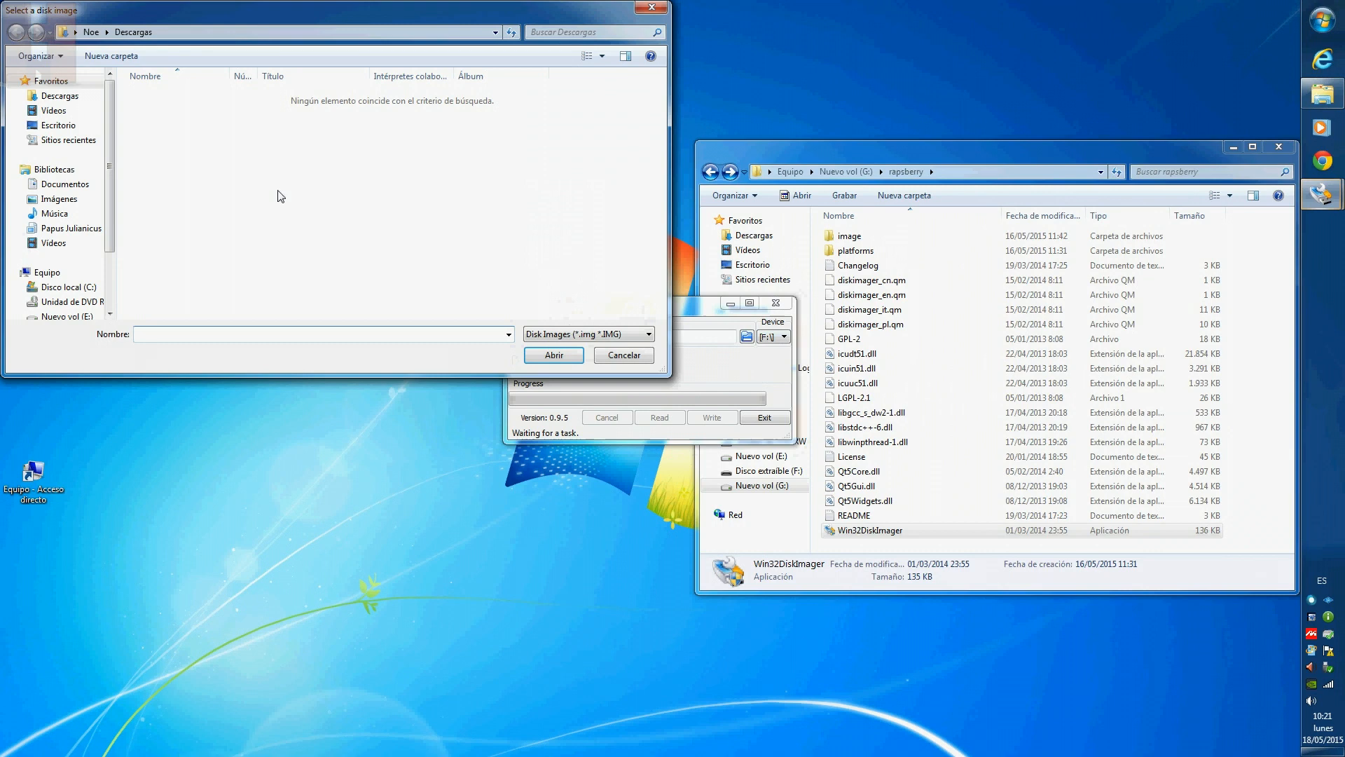
click(72, 266)
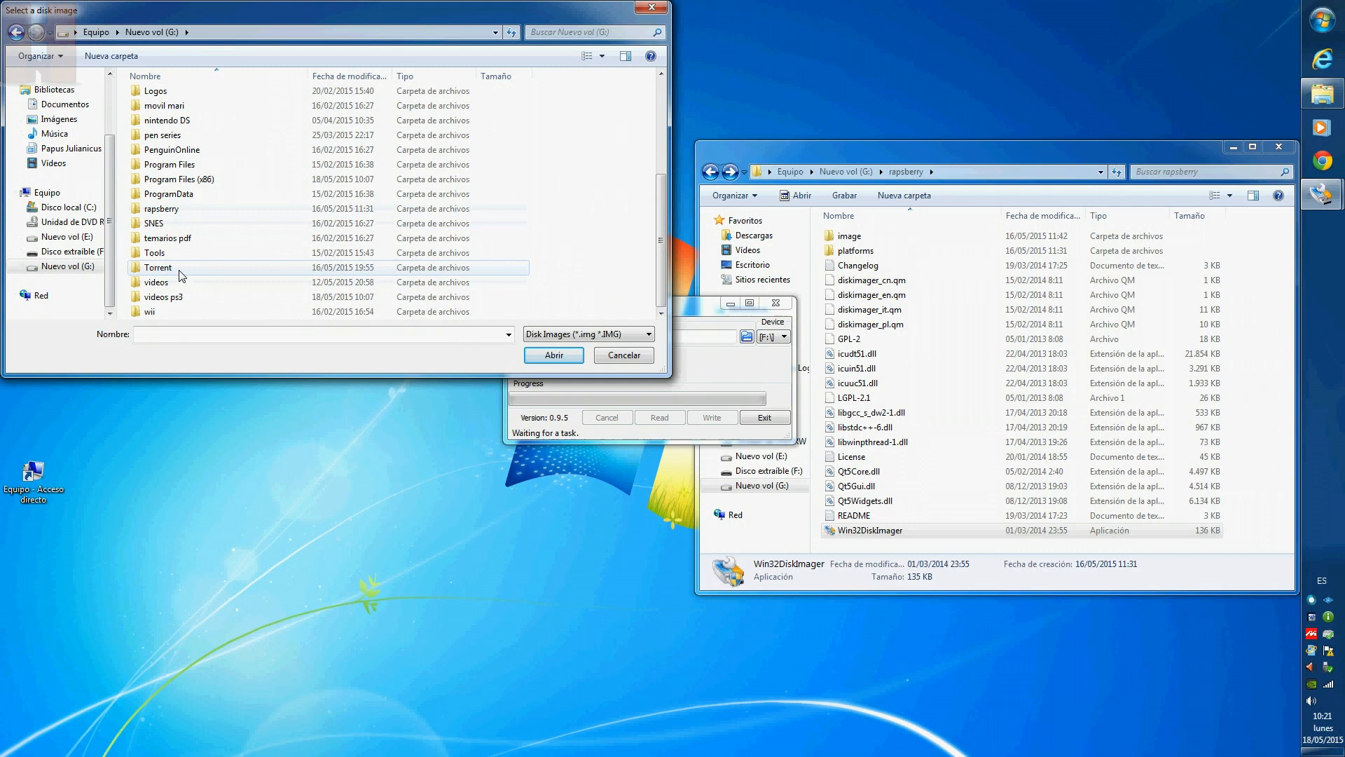
click(553, 354)
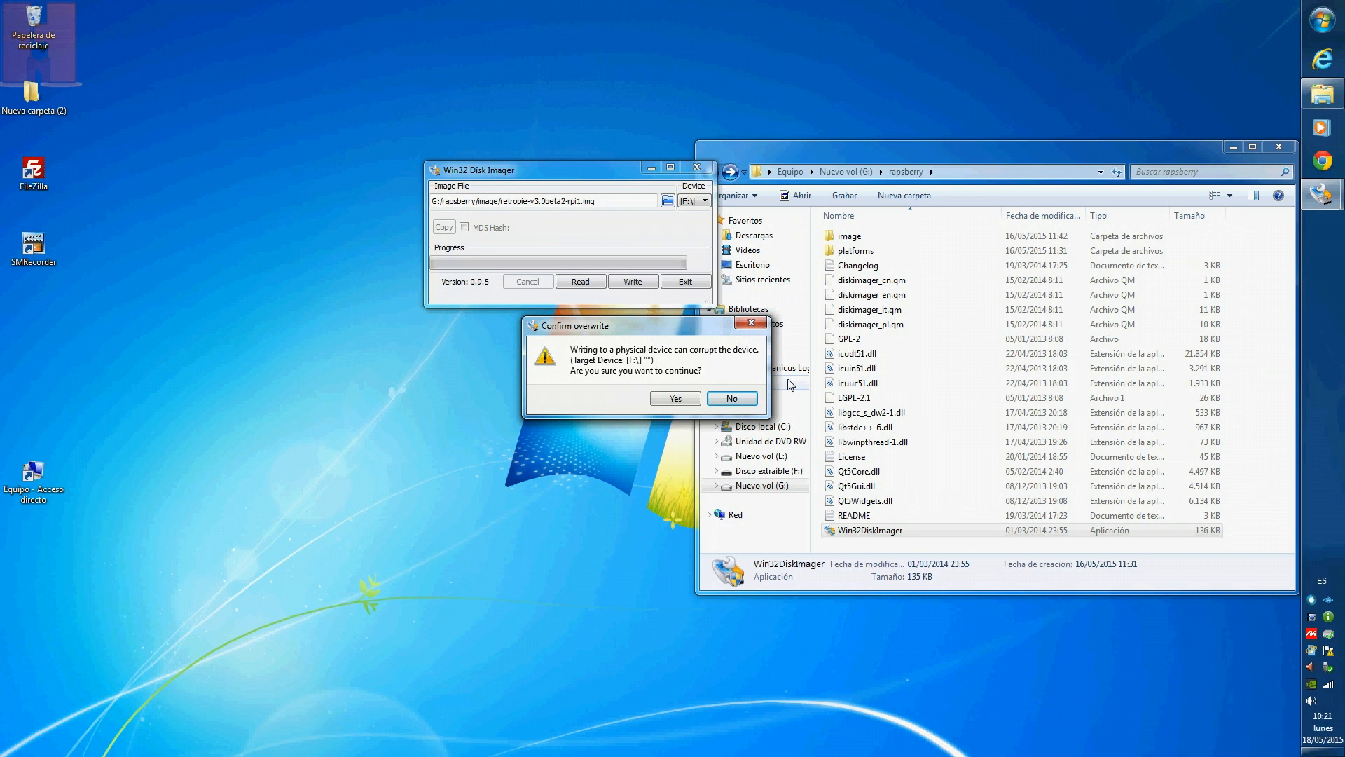
Confirm overwriting drive F: so retropie-v3.0beta2-rpi1.img begins writing to the card
click(674, 397)
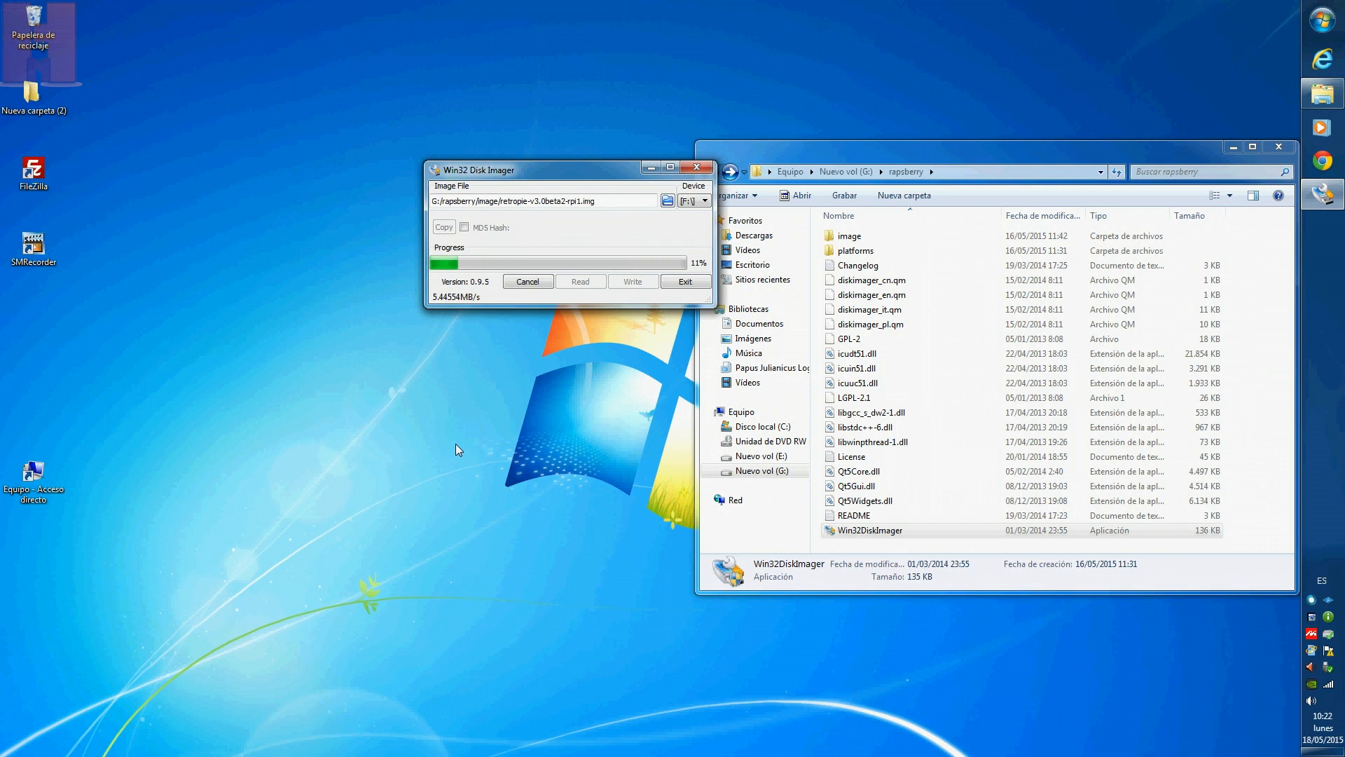